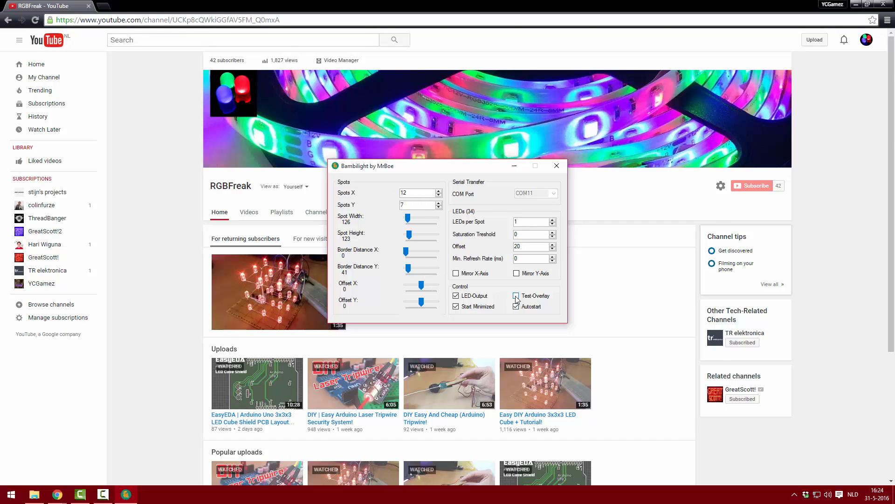
Step: Enable the Test-Overlay option so the 12x7 edge sampling zones and LED arrows appear
left_click(516, 296)
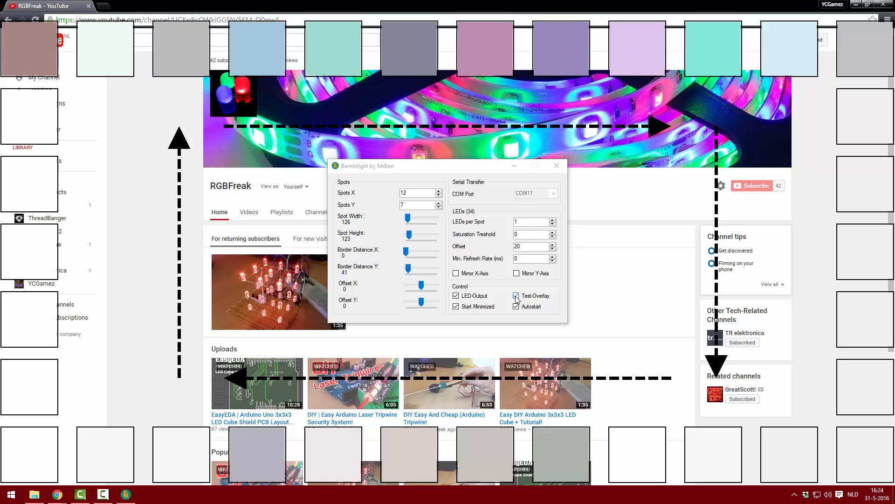
left_click(516, 295)
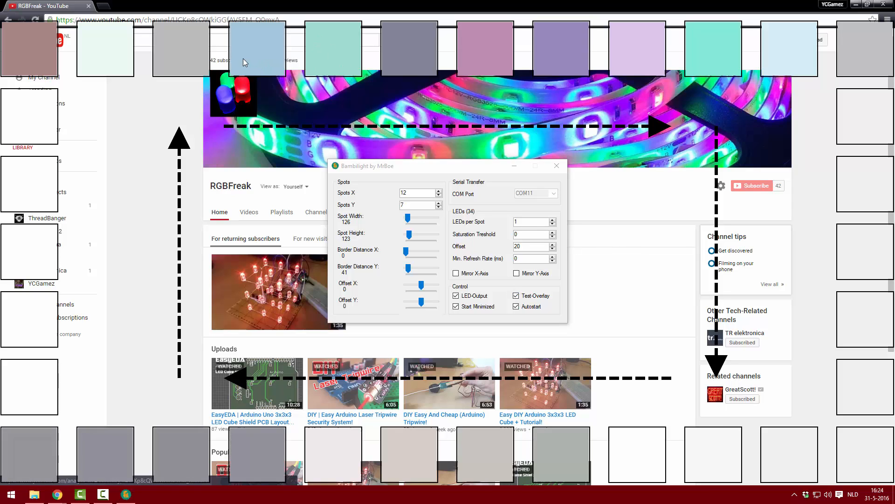
mouse_move(442, 120)
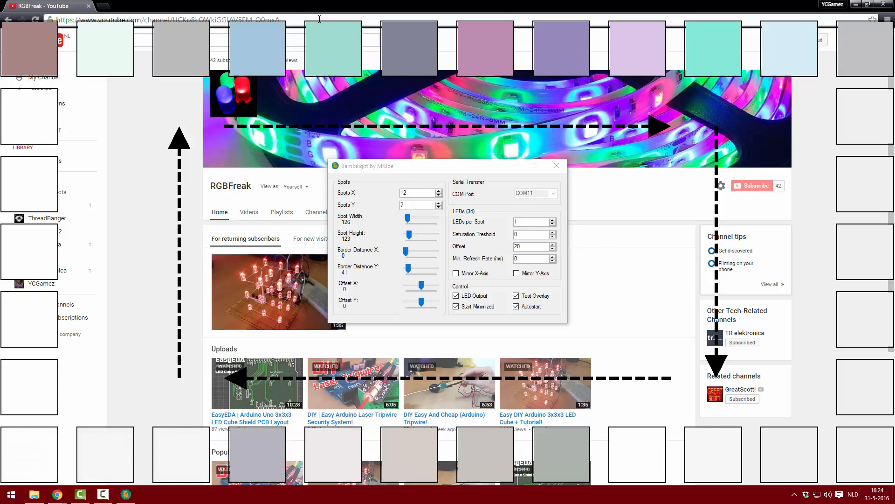
mouse_move(282, 270)
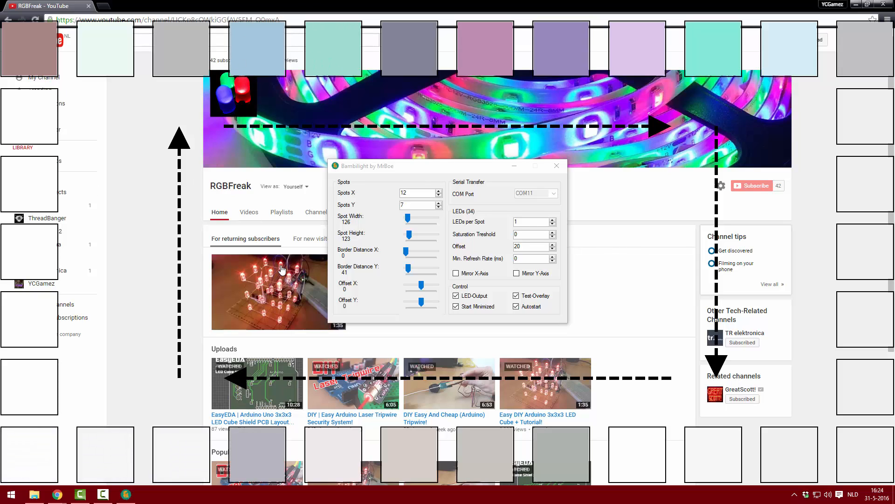
mouse_move(856, 396)
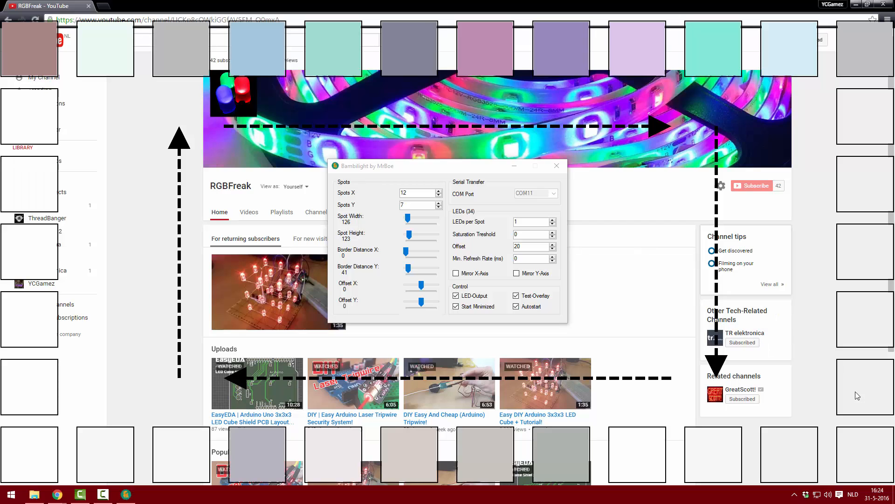